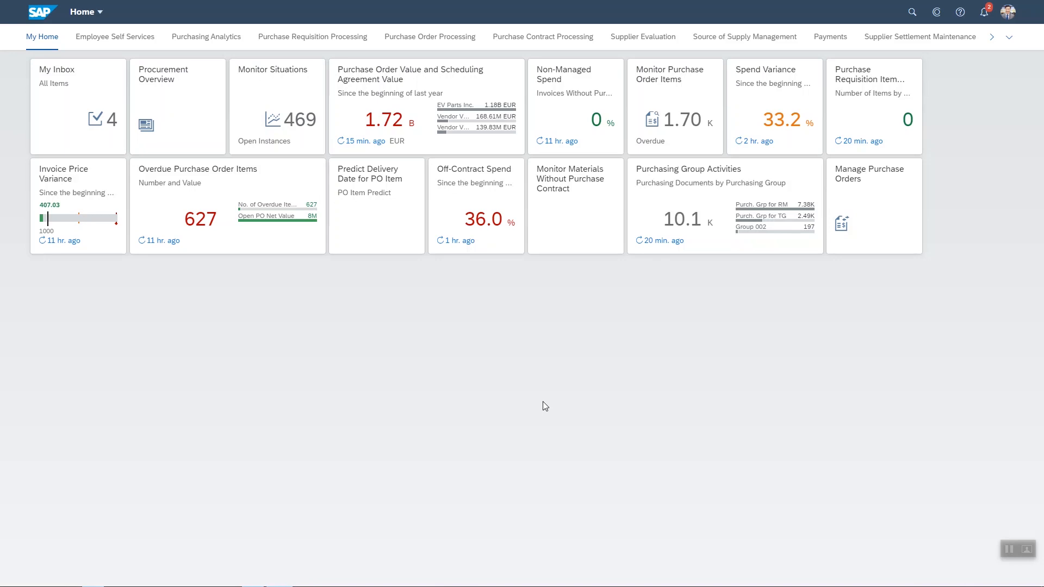
{"action": "mouse_move", "coordinate": [540, 393]}
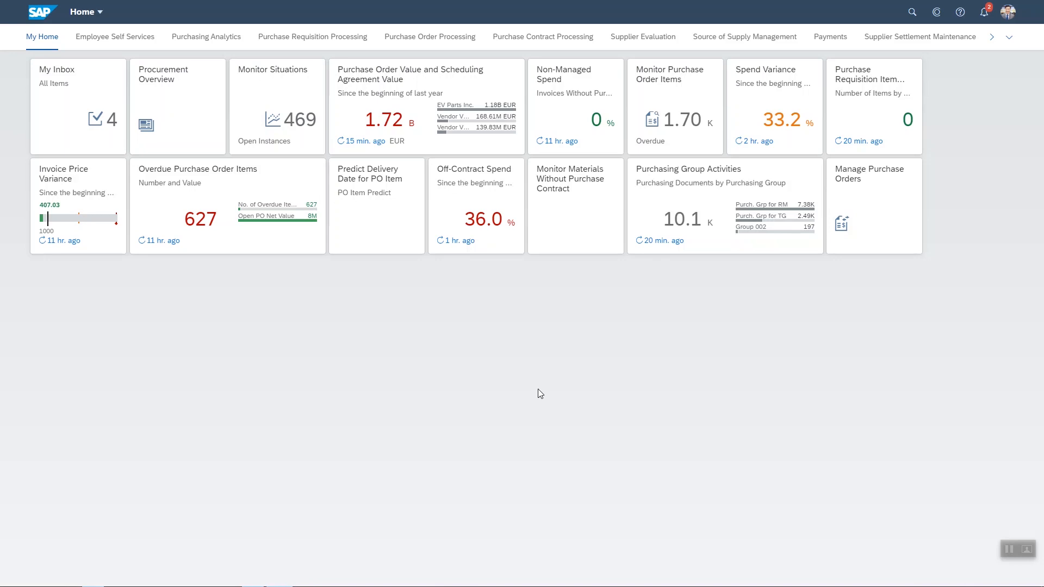
{"action": "mouse_move", "coordinate": [516, 358]}
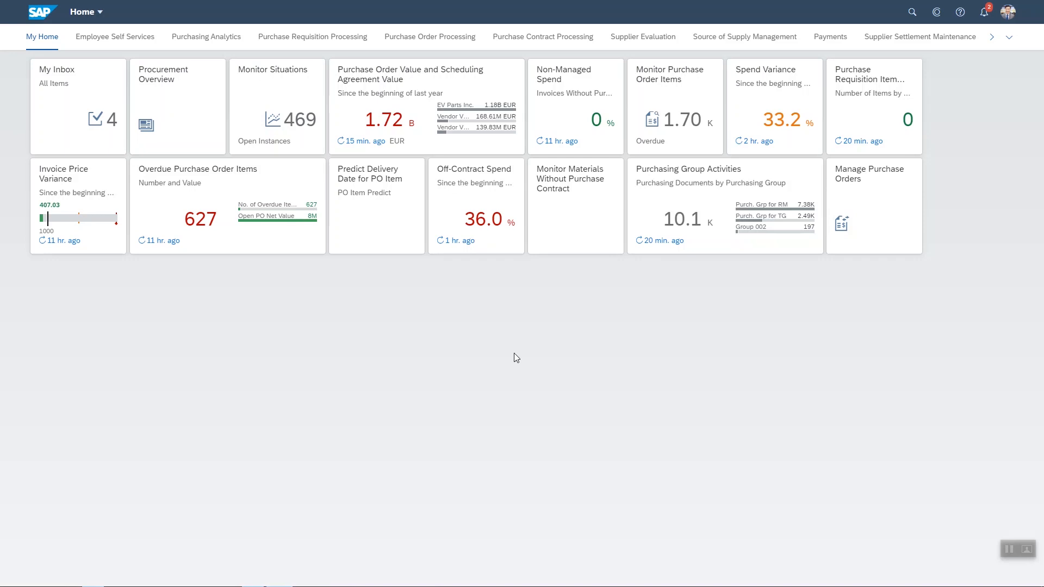
{"action": "mouse_move", "coordinate": [483, 295]}
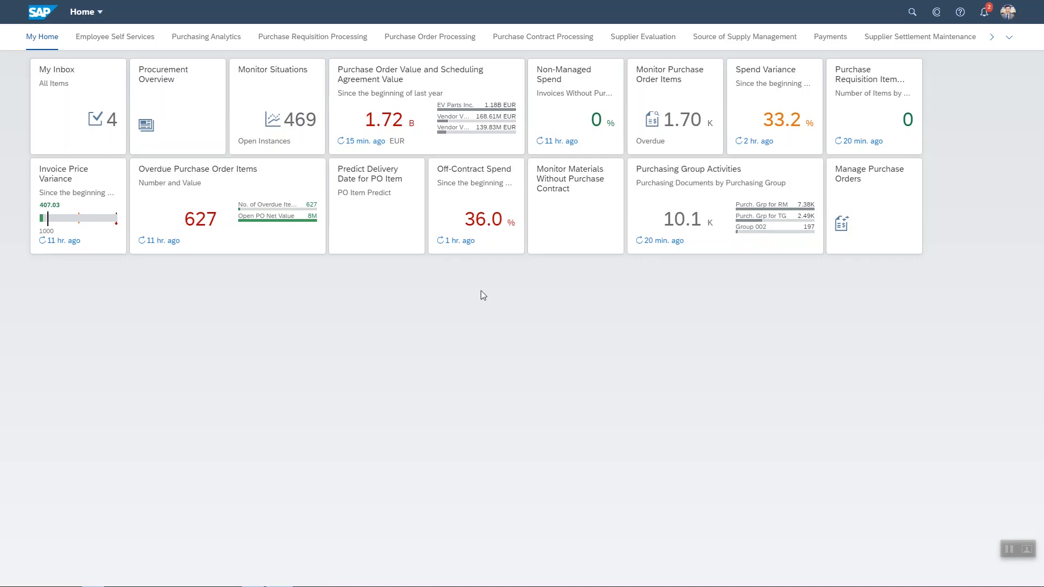
{"action": "mouse_move", "coordinate": [478, 281]}
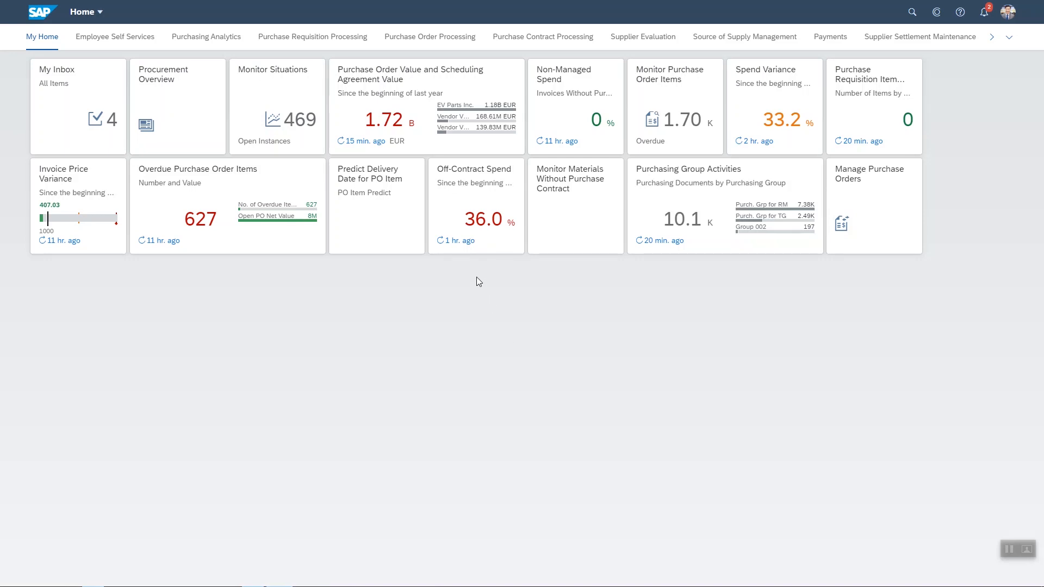
{"action": "mouse_move", "coordinate": [523, 276]}
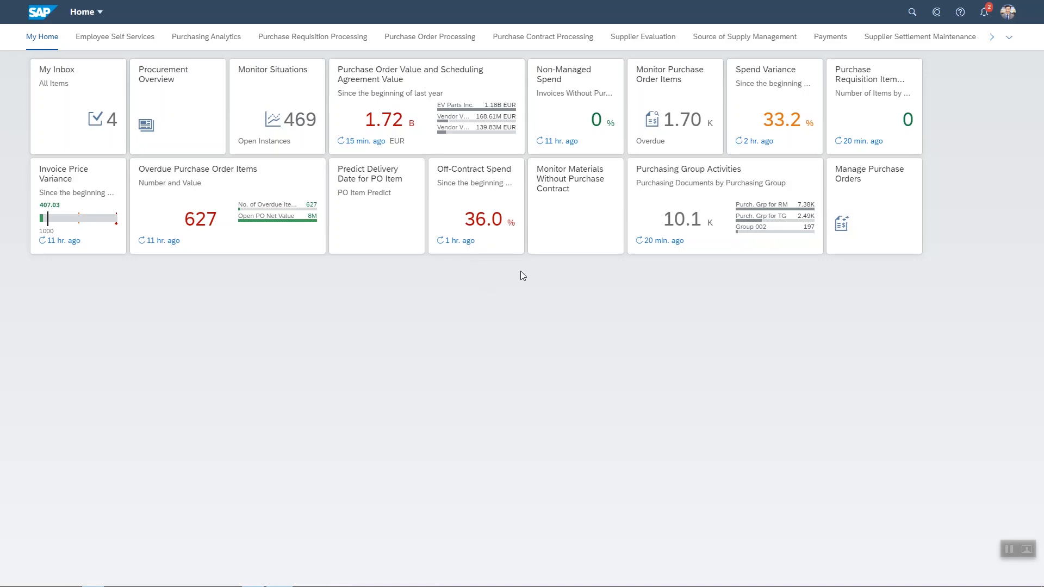
- Open Monitor Materials Without Purchase Contract and pick the highest-ranked points in the chart
{"action": "left_click", "coordinate": [574, 178]}
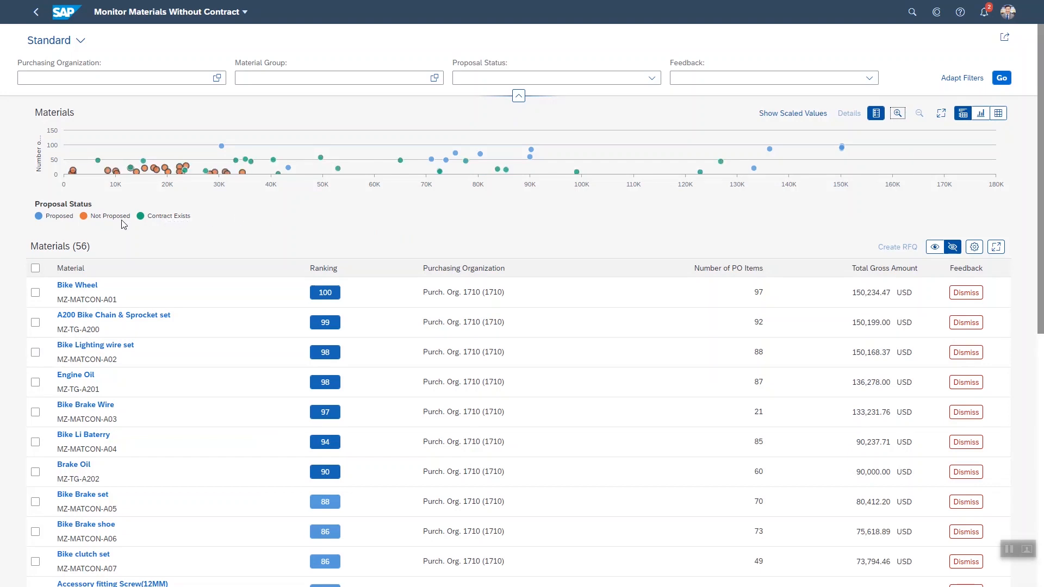
{"action": "mouse_move", "coordinate": [118, 223]}
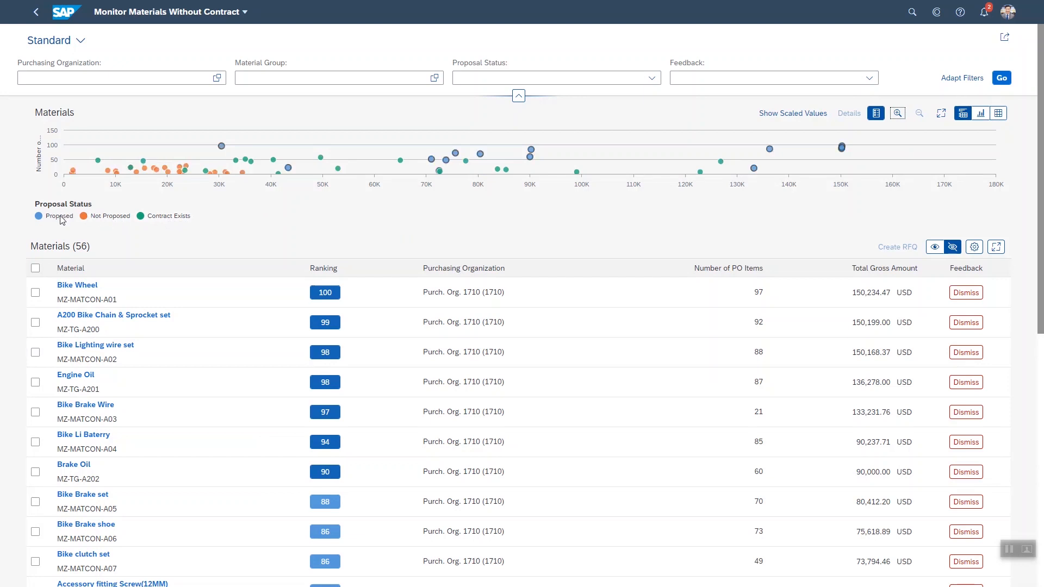
{"action": "mouse_move", "coordinate": [65, 225]}
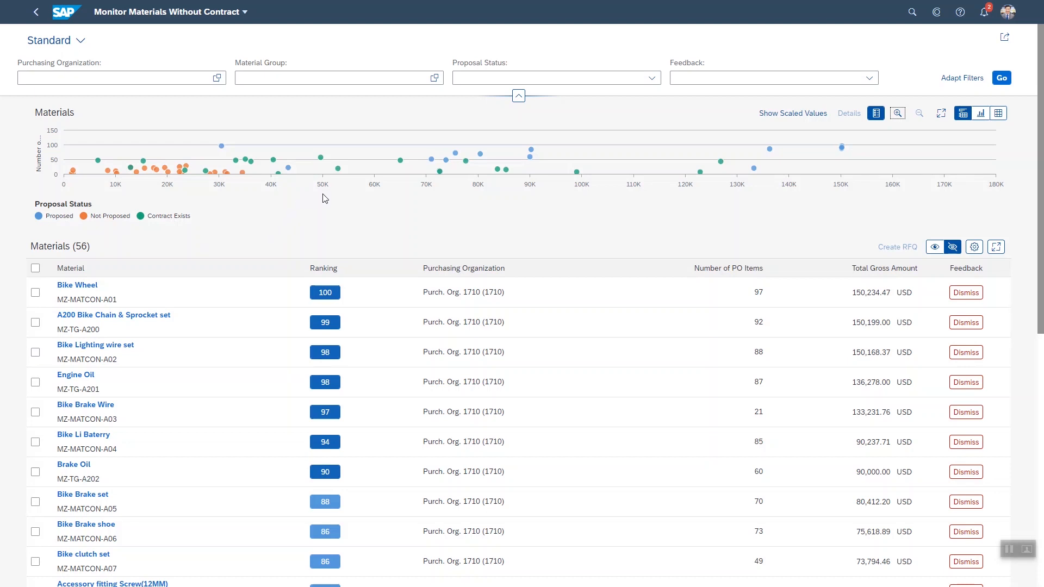
{"action": "mouse_move", "coordinate": [300, 202]}
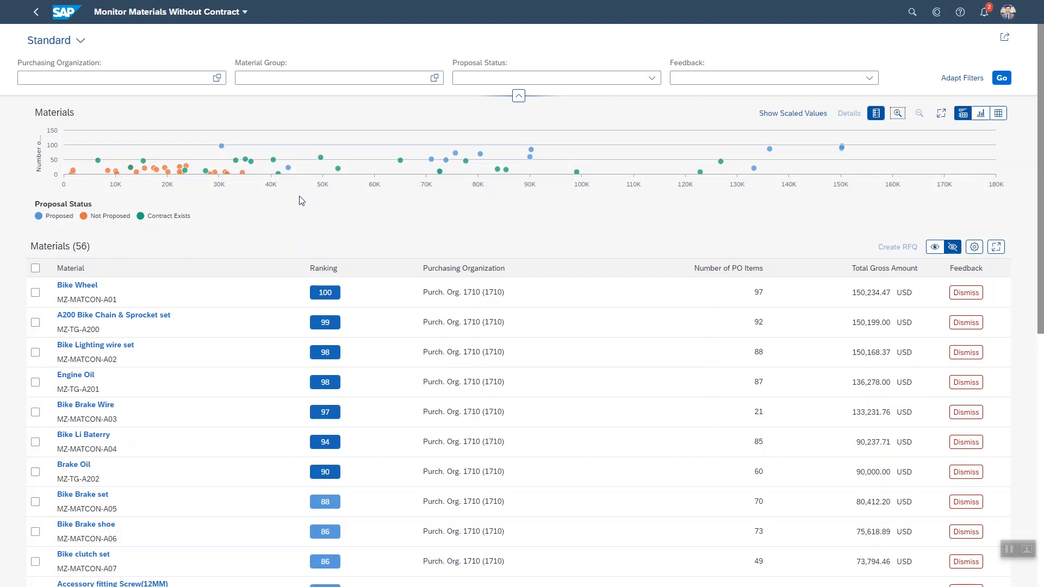
{"action": "mouse_move", "coordinate": [120, 193]}
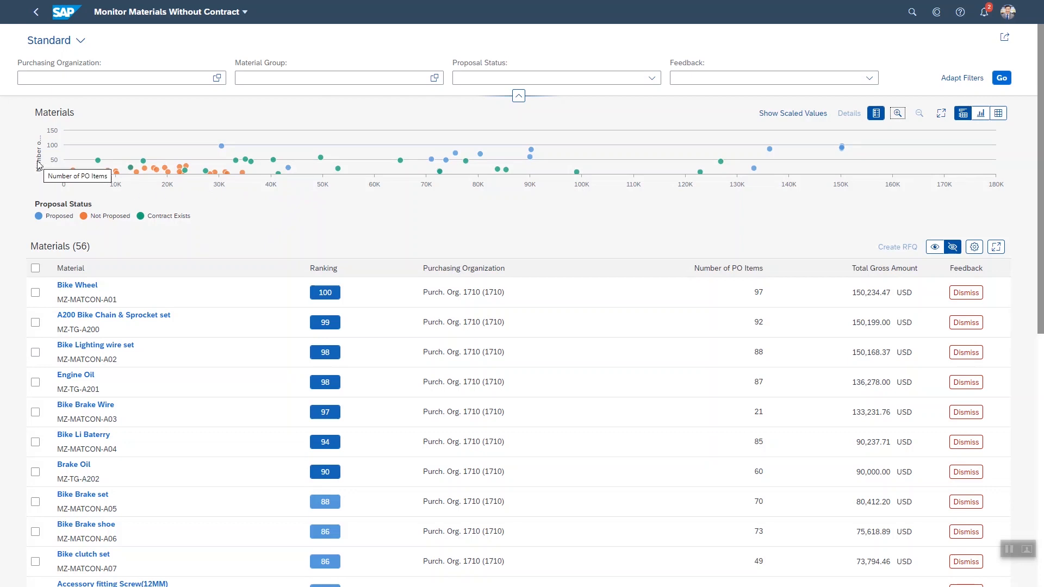
{"action": "mouse_move", "coordinate": [540, 187]}
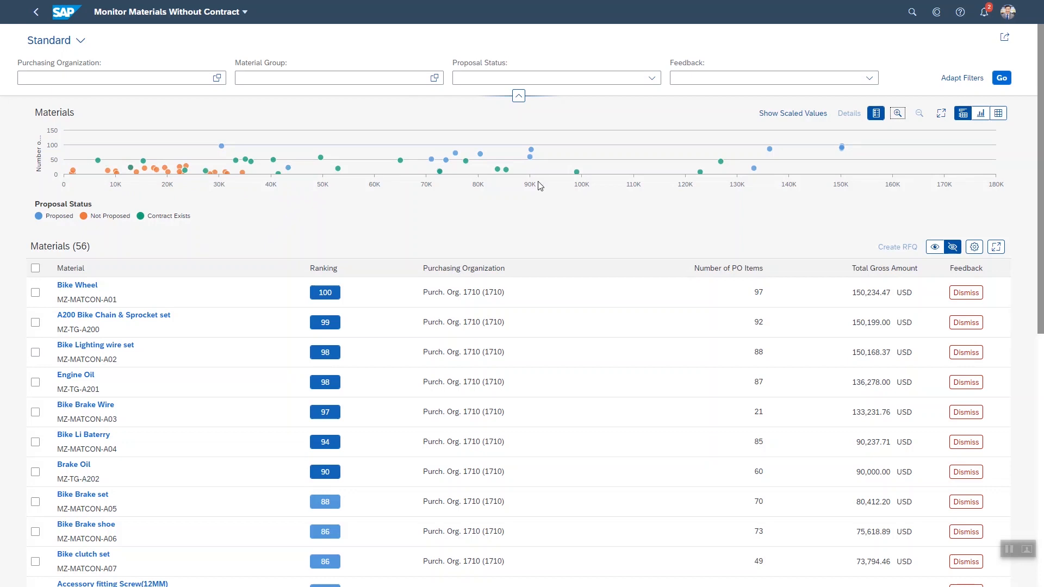
{"action": "left_click", "coordinate": [840, 148]}
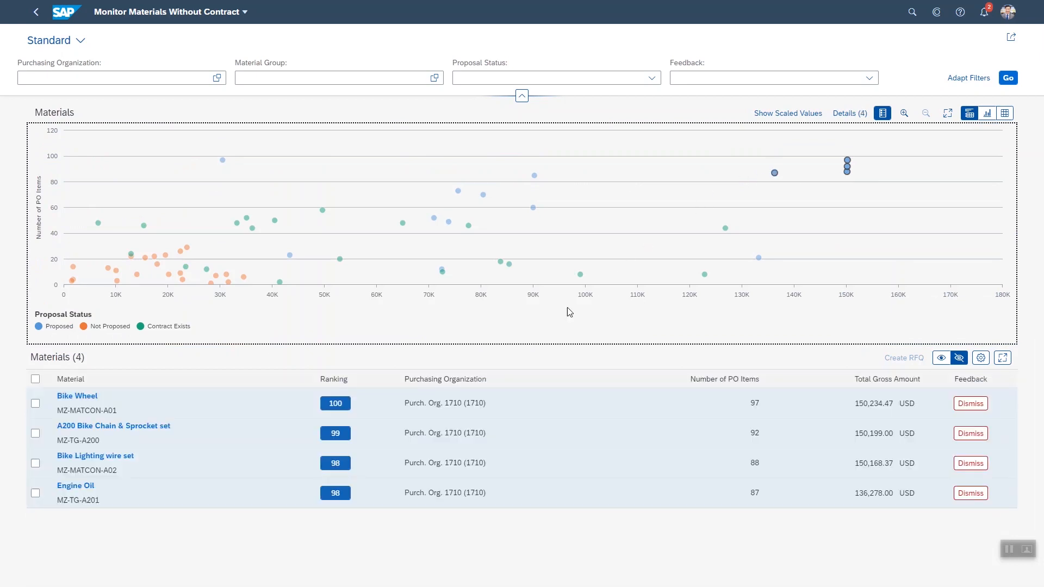
{"action": "mouse_move", "coordinate": [485, 370]}
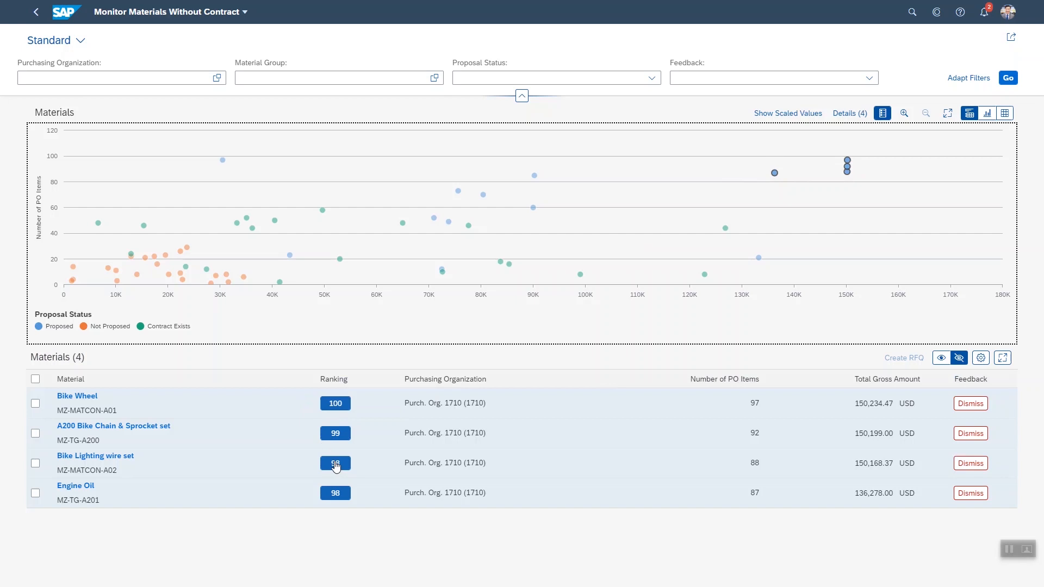
- Show why Bike Lighting wire set is ranked 98 via its ranking badge
{"action": "left_click", "coordinate": [335, 462]}
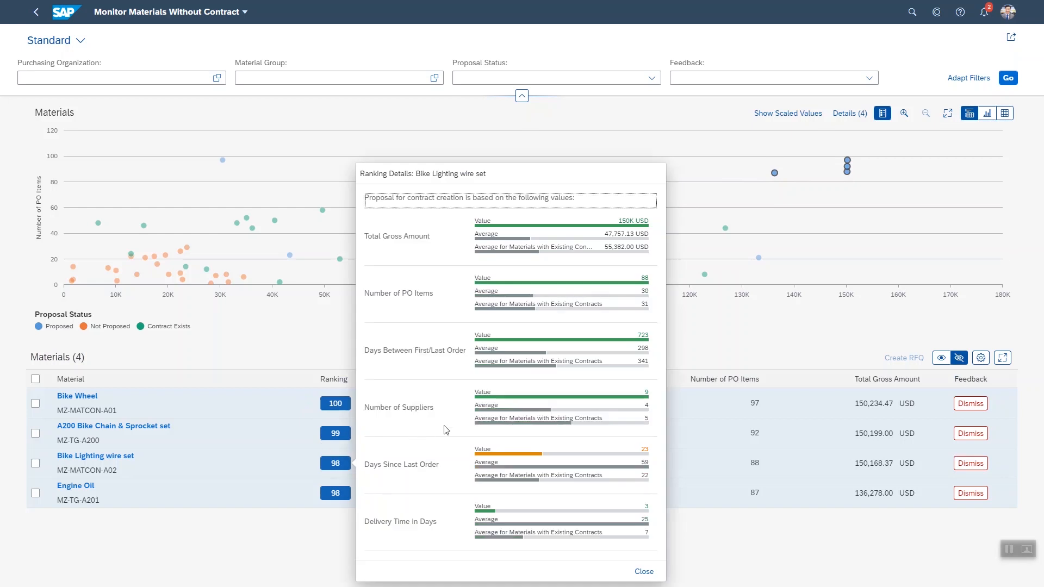
{"action": "mouse_move", "coordinate": [433, 309]}
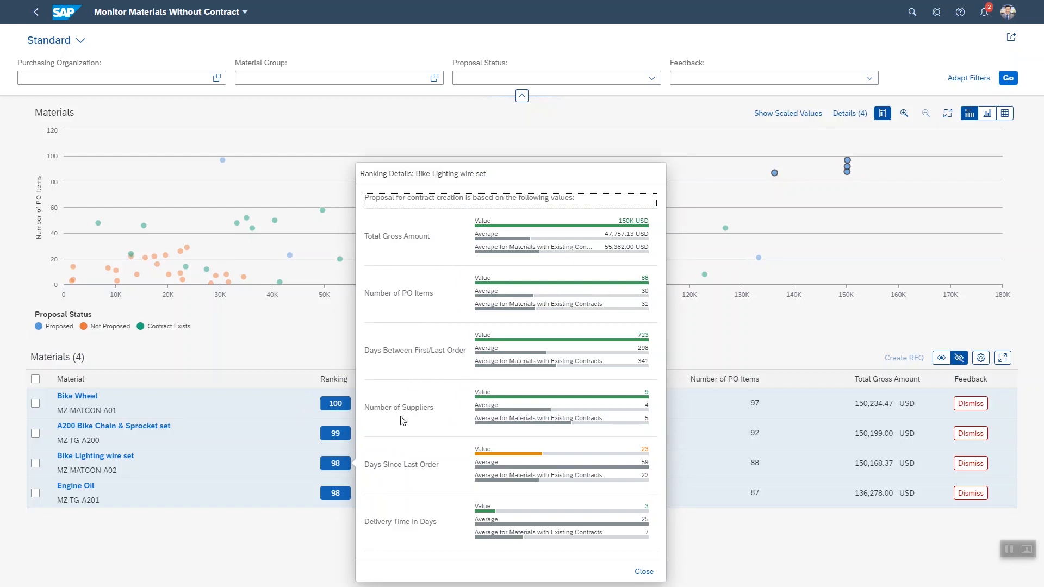
{"action": "mouse_move", "coordinate": [421, 464]}
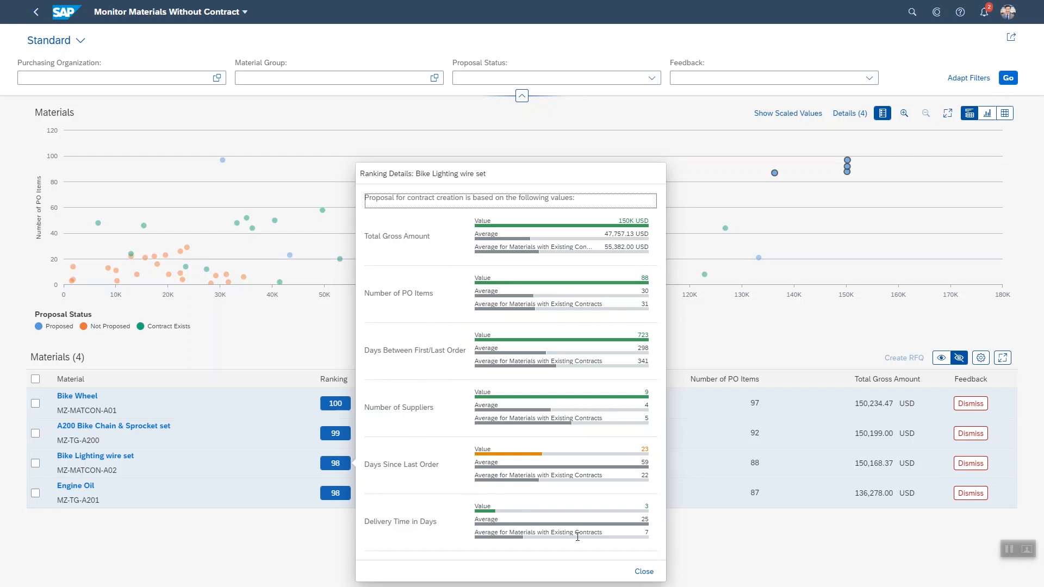
- Close the ranking details and select all four listed materials
{"action": "left_click", "coordinate": [642, 571]}
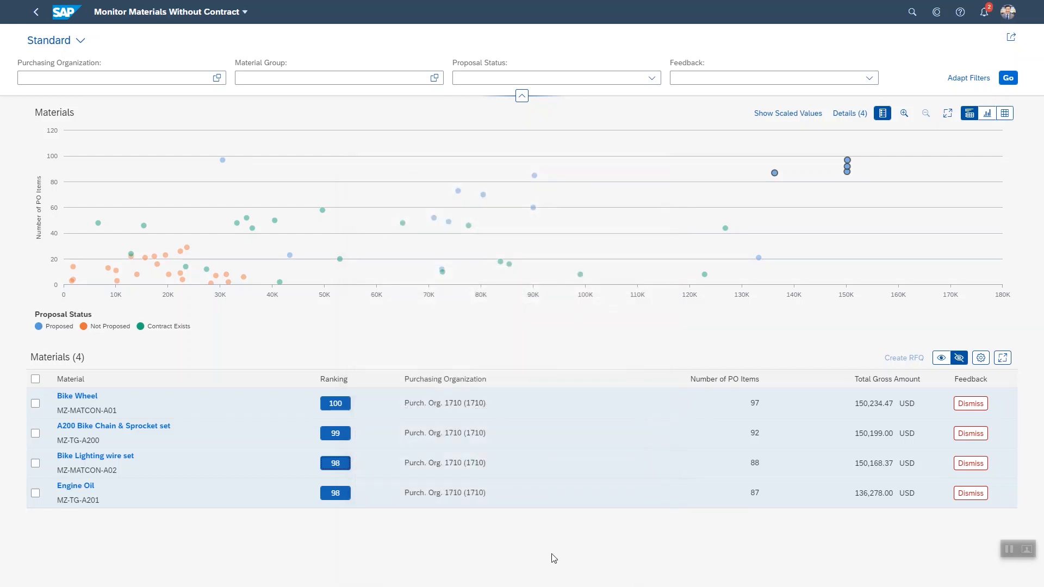
{"action": "mouse_move", "coordinate": [245, 506]}
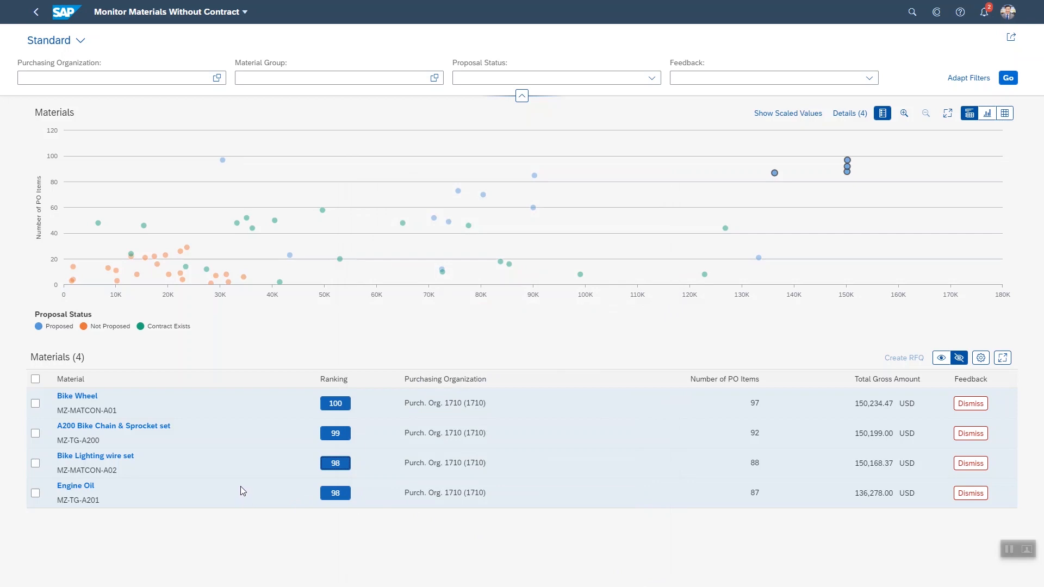
{"action": "mouse_move", "coordinate": [164, 386]}
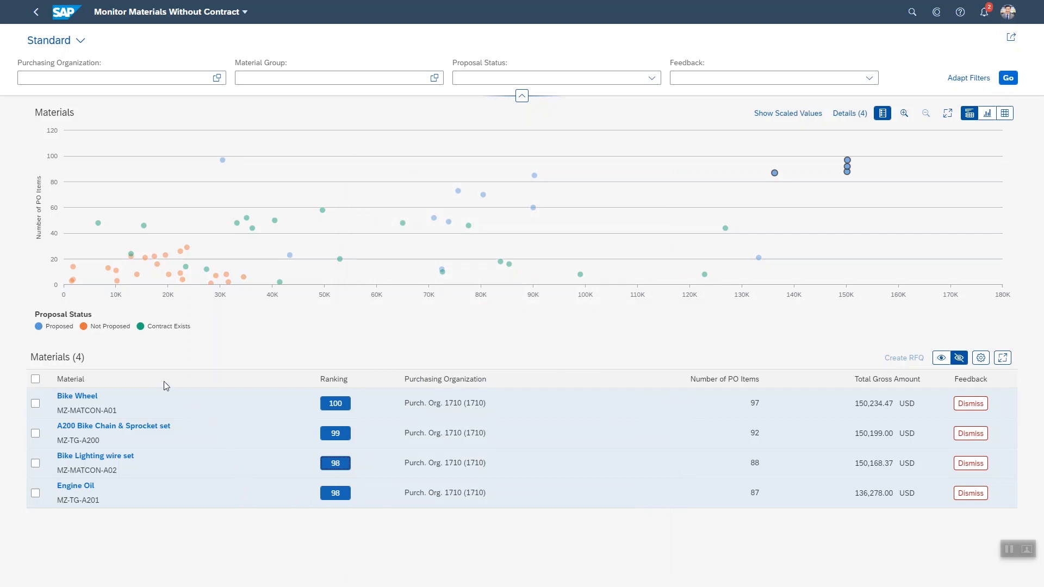
{"action": "left_click", "coordinate": [36, 379]}
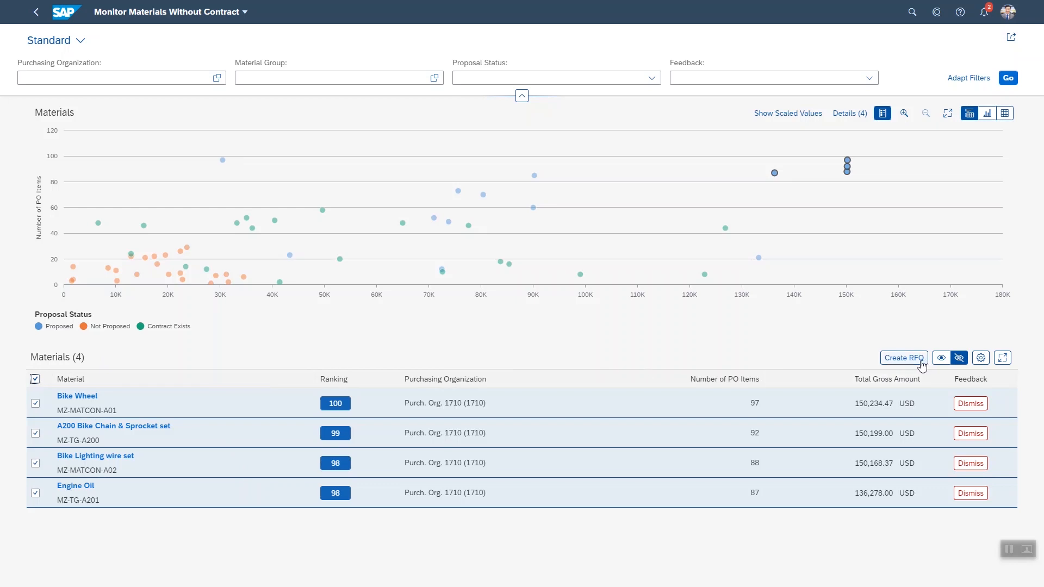
{"action": "mouse_move", "coordinate": [917, 366]}
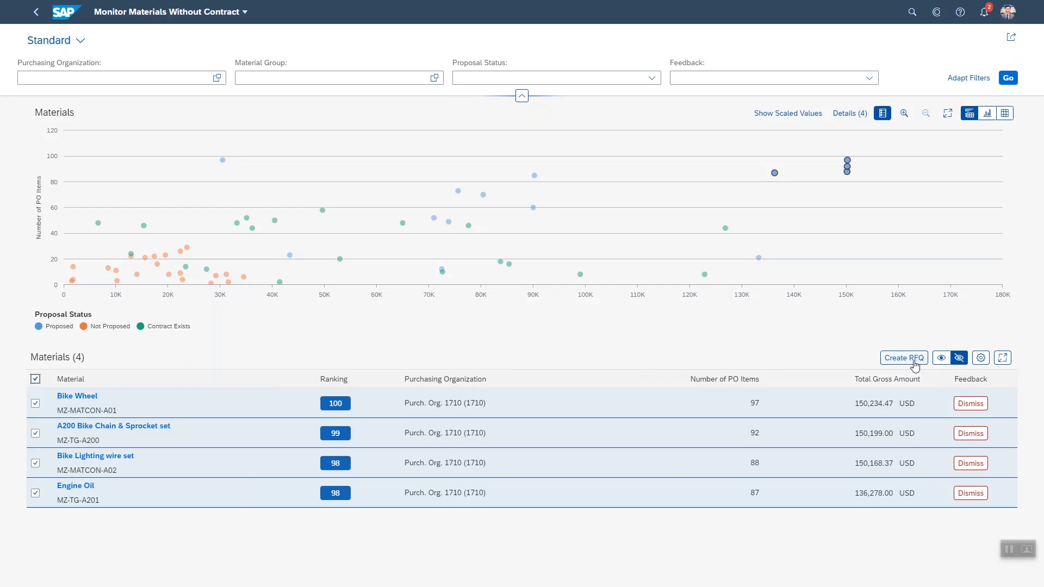
- Create an Ext. Sourcing Req. RFQ for the four materials, check its Items, then return
{"action": "left_click", "coordinate": [904, 358]}
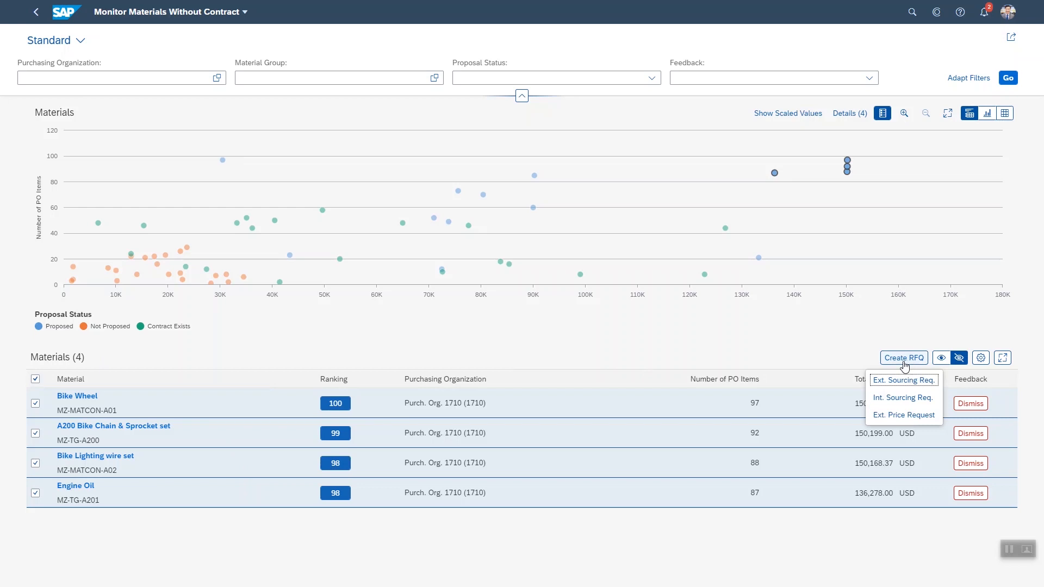
{"action": "mouse_move", "coordinate": [807, 438]}
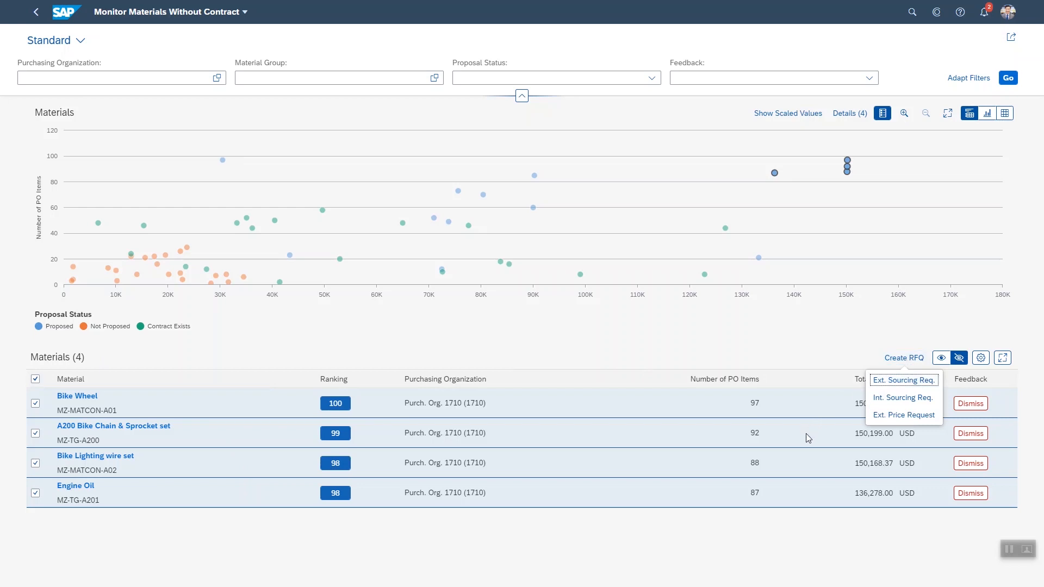
{"action": "mouse_move", "coordinate": [854, 411]}
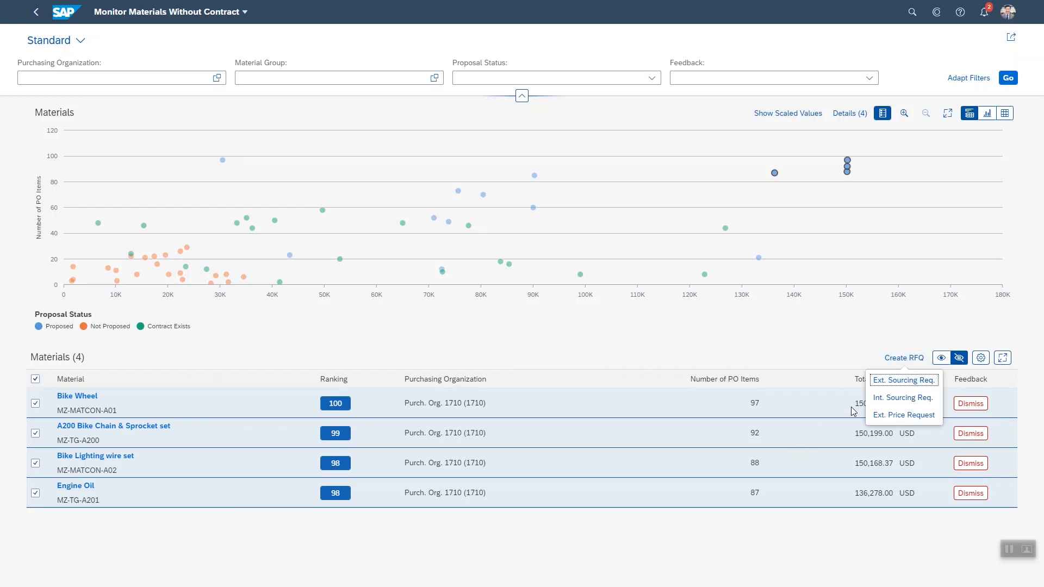
{"action": "left_click", "coordinate": [903, 380]}
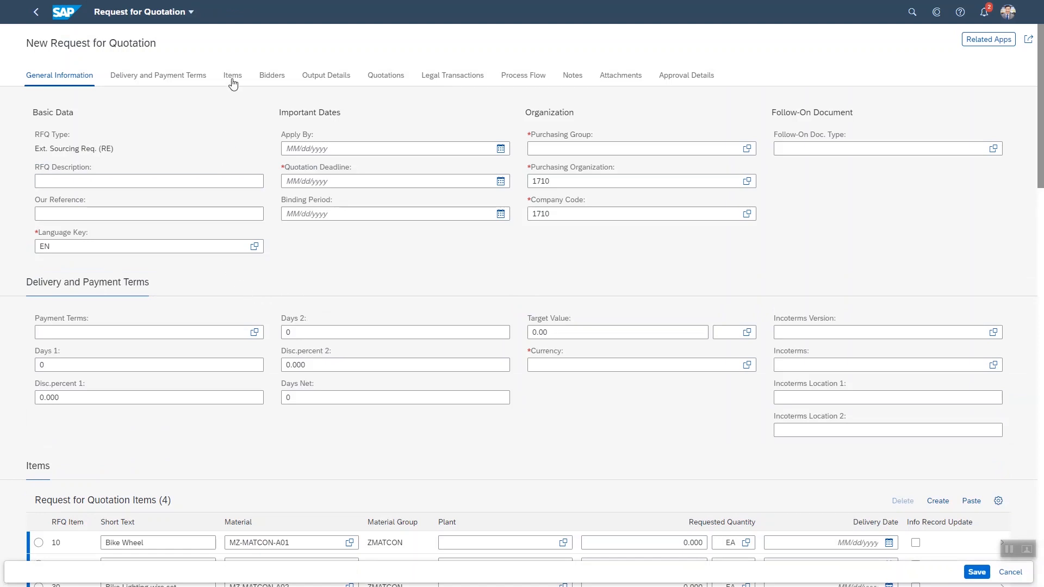
{"action": "left_click", "coordinate": [232, 75]}
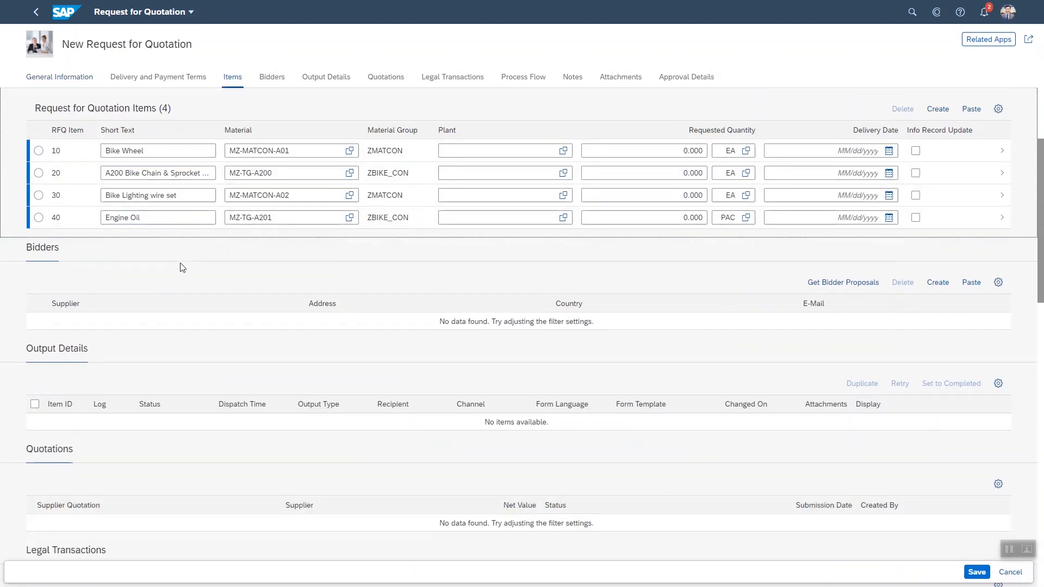
{"action": "left_click", "coordinate": [36, 12]}
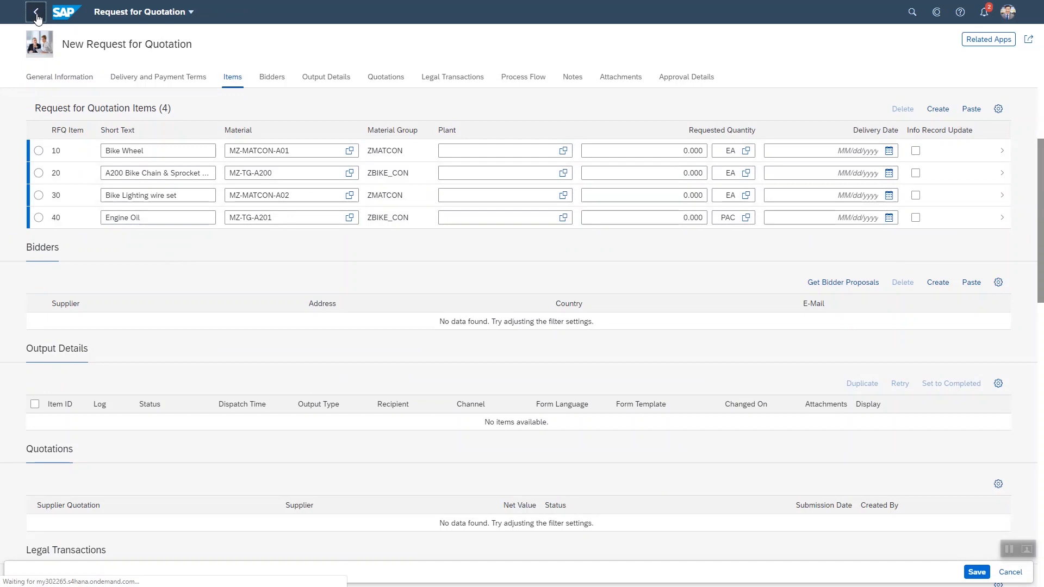
{"action": "left_click", "coordinate": [35, 12]}
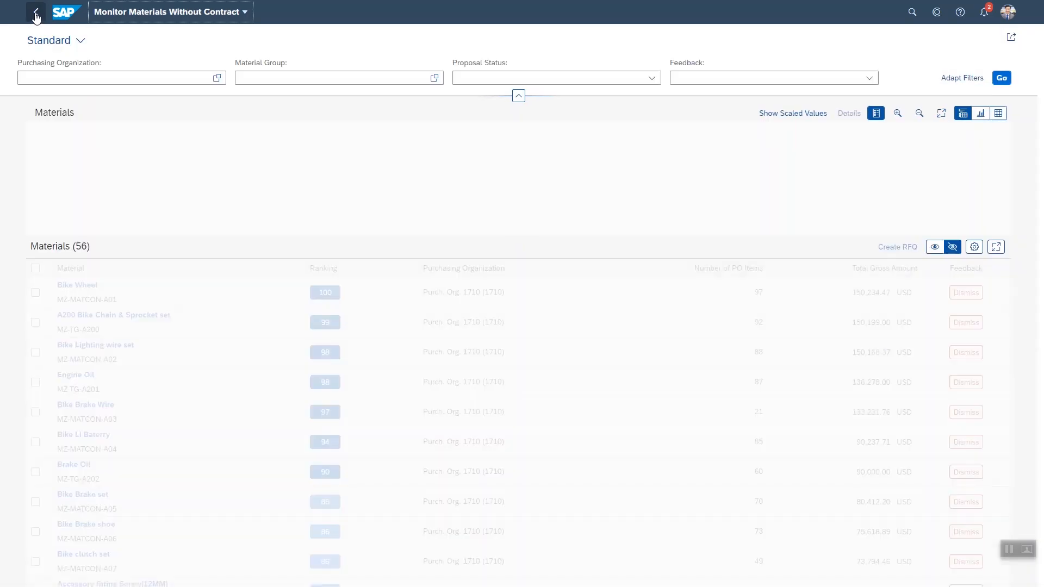